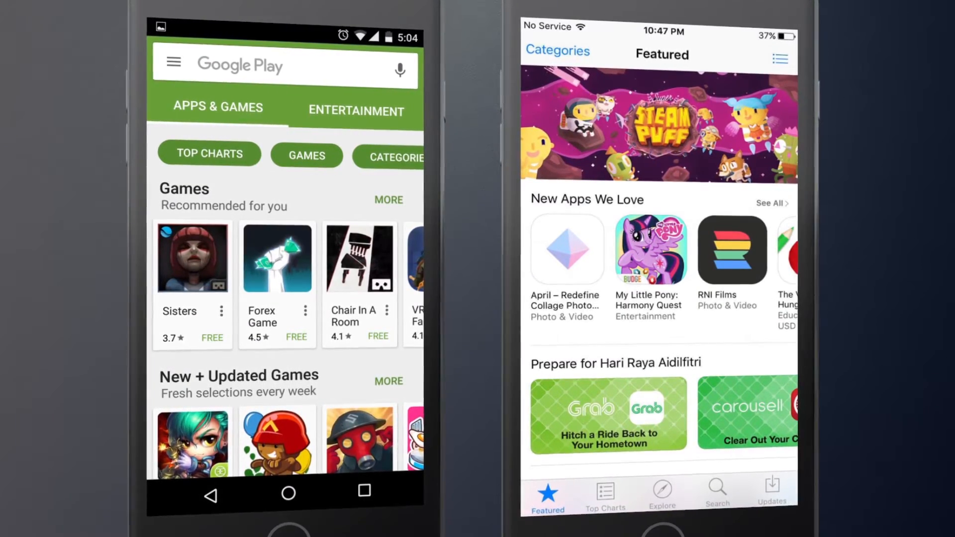
Step: Search the Play Store for 'bookcoins' to find the BOOKCOINS app
type("bookcoins")
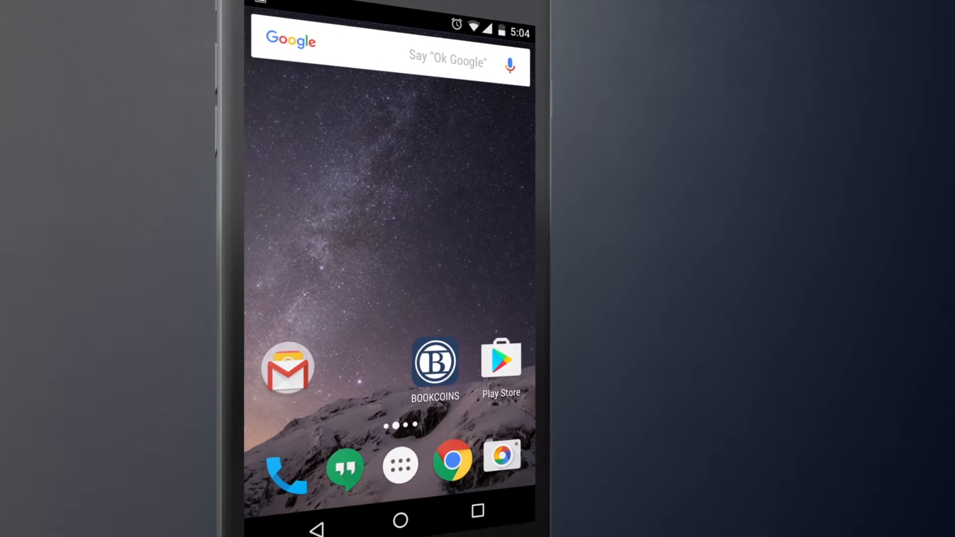
Step: Launch BOOKCOINS from the home screen and choose Sign Up New Account
left_click(435, 361)
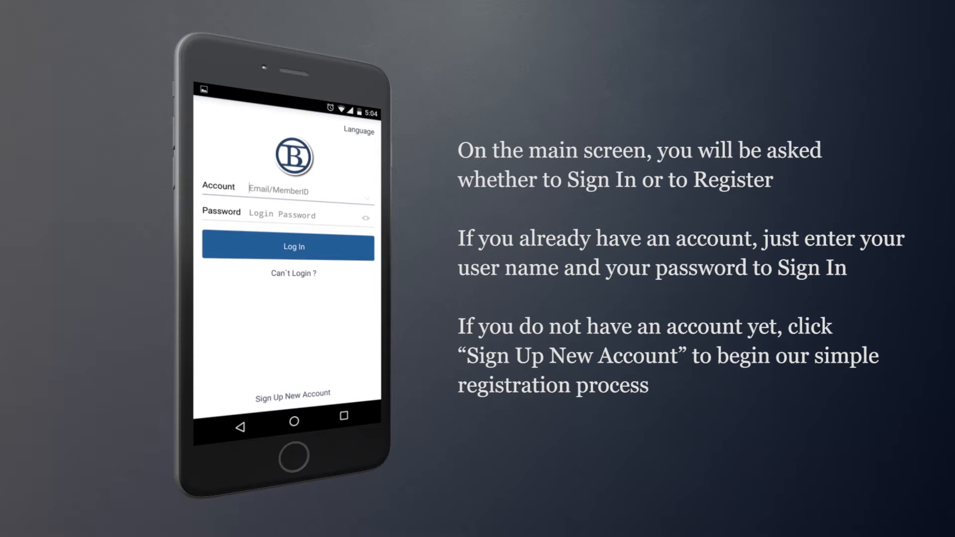
left_click(291, 394)
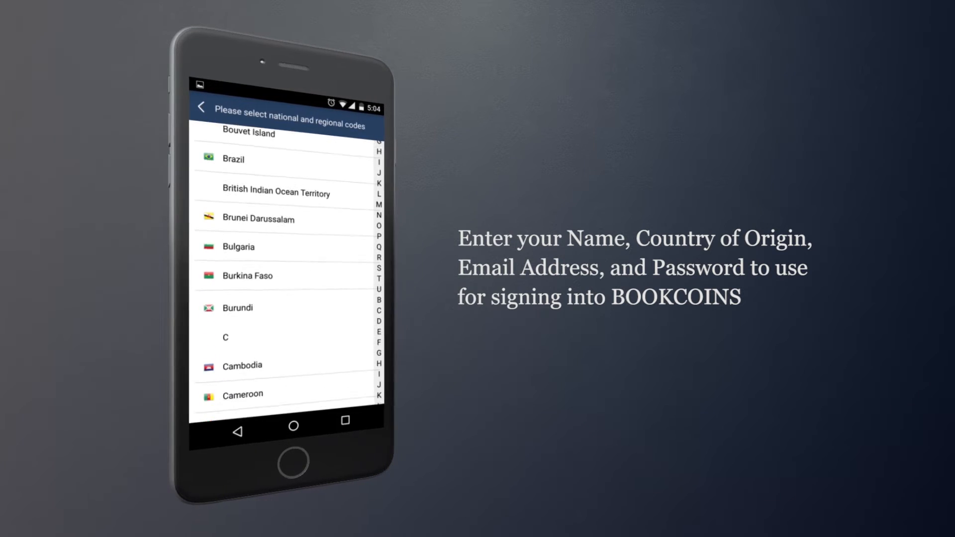
Step: Choose China as the country code and enter the email 'Email@Bookcoins'
scroll("down", 3)
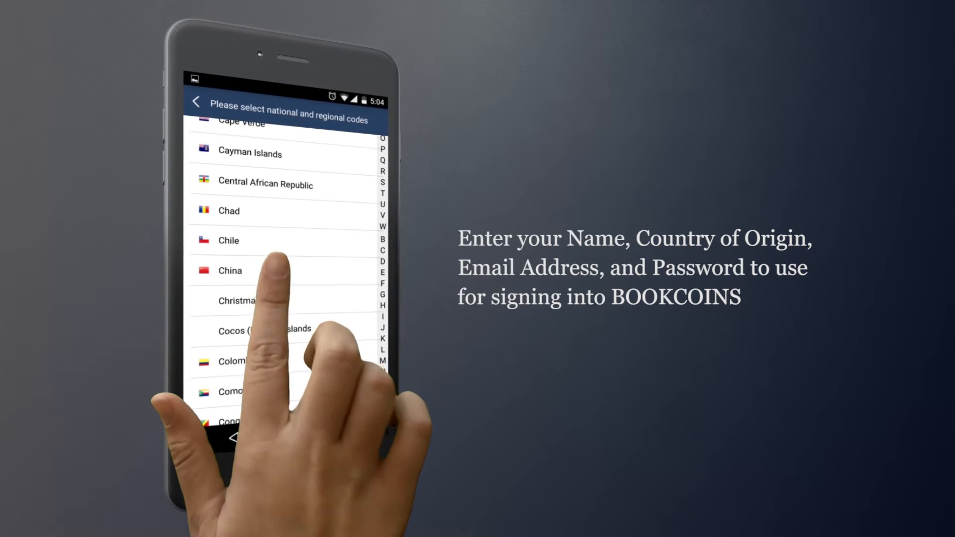
left_click(230, 270)
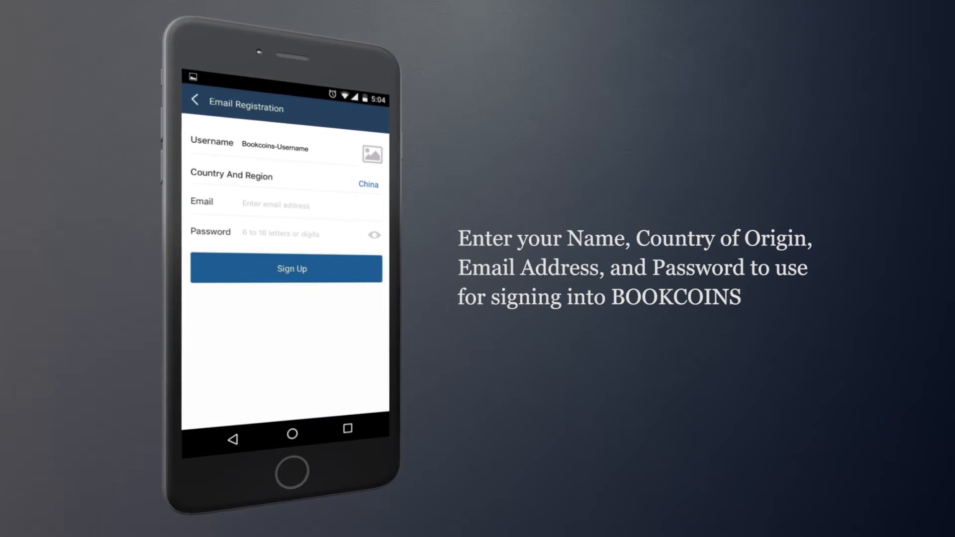
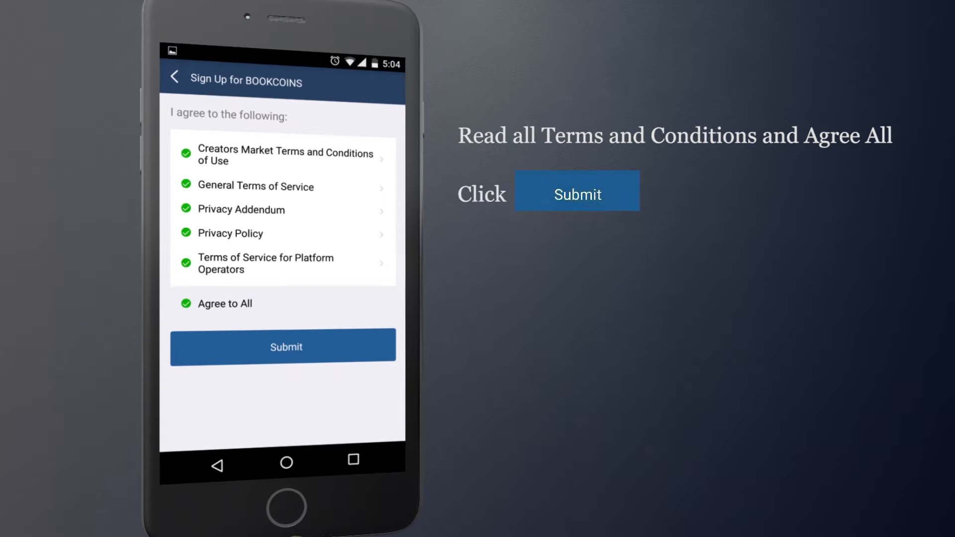
left_click(282, 346)
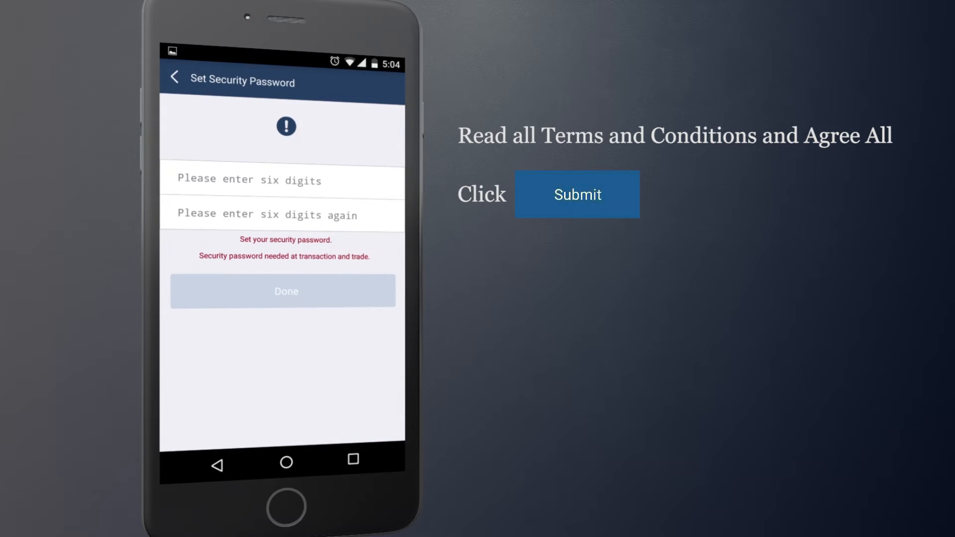
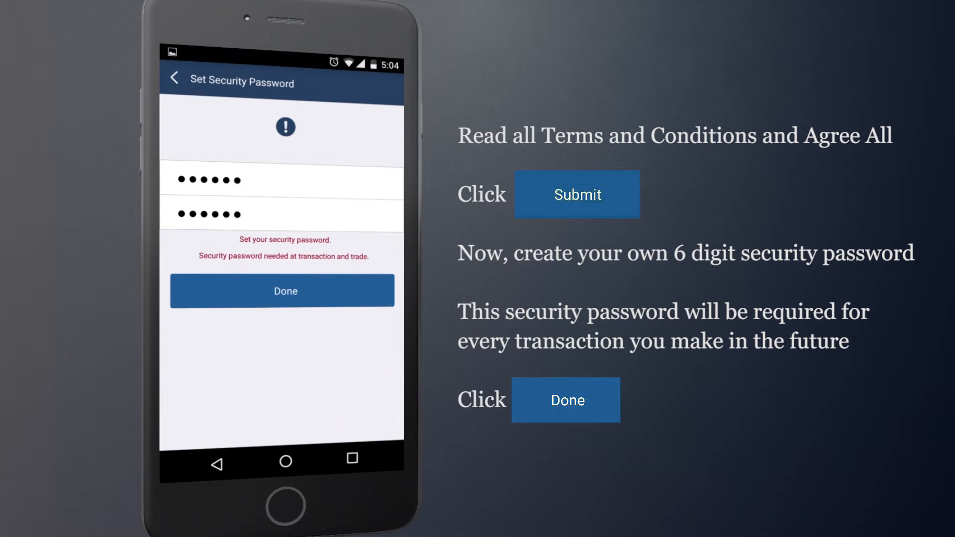
left_click(281, 290)
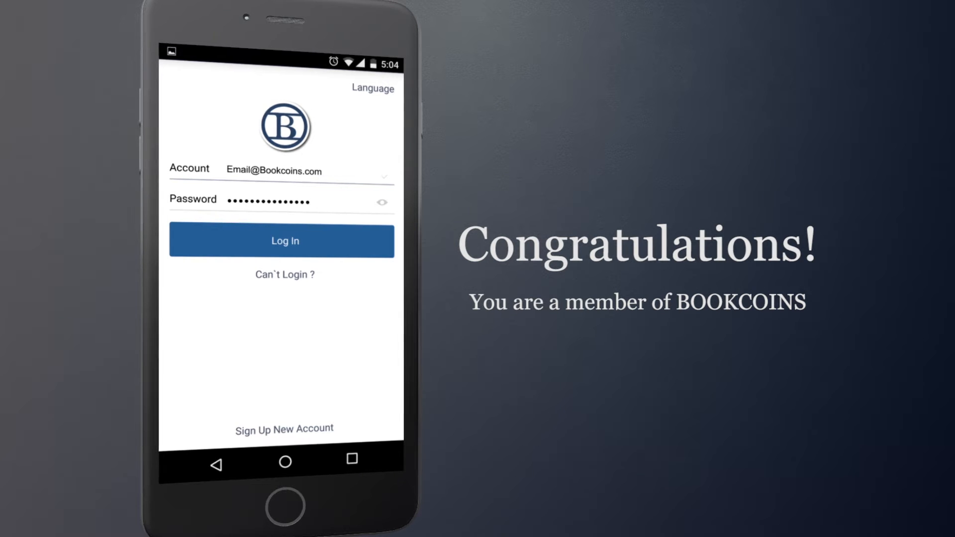
Step: Log in to the new account and enter the Buy/Sell/Redeem section
left_click(284, 240)
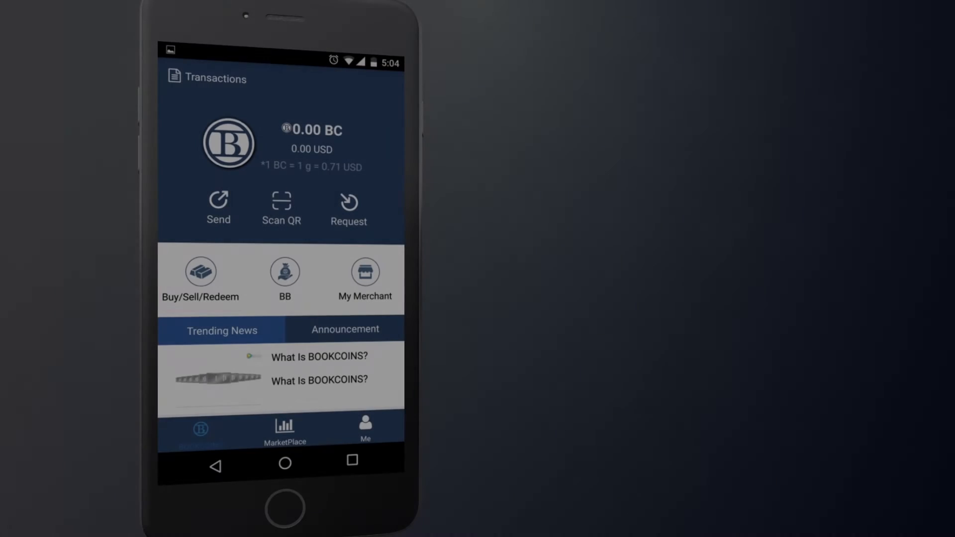
left_click(200, 273)
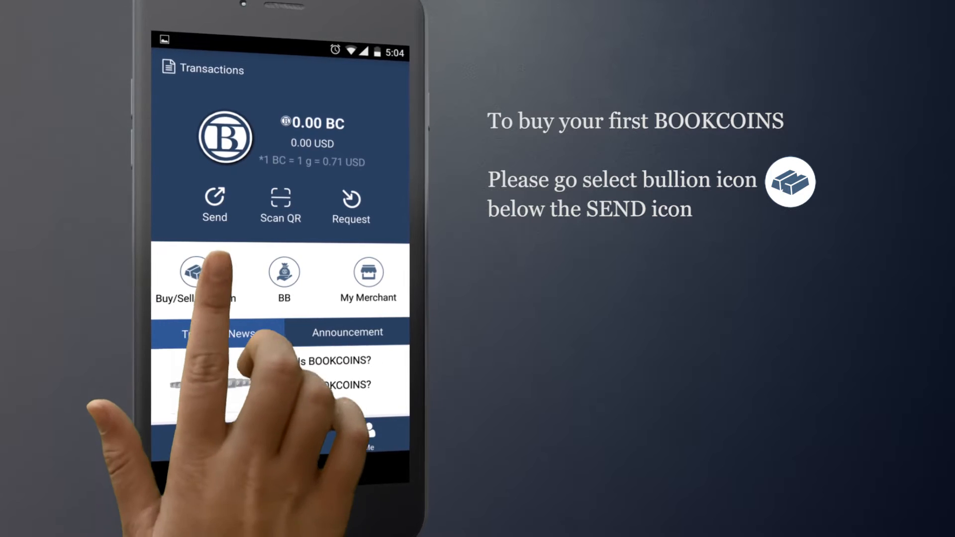
left_click(194, 275)
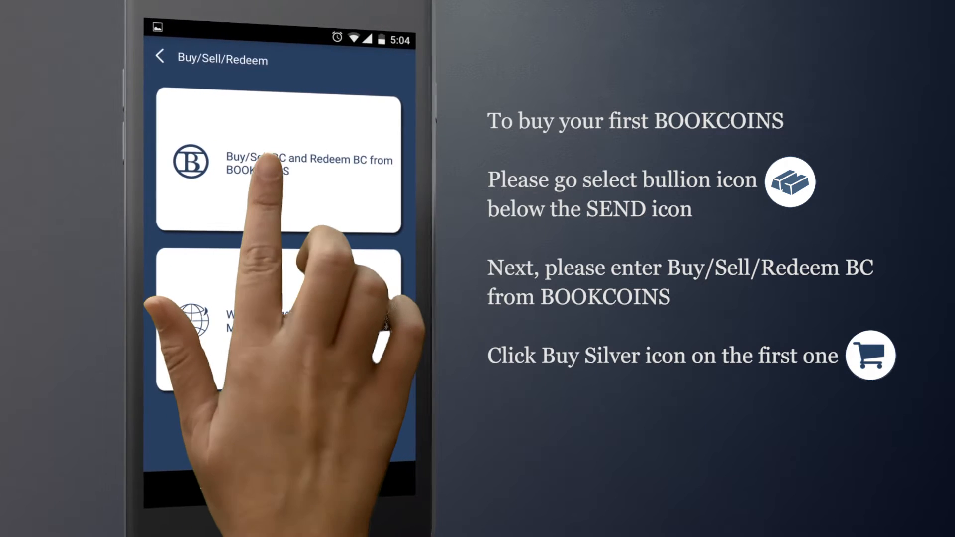
Step: Choose Buy/Sell BC from BOOKCOINS and start a Buy Silver transaction
left_click(277, 162)
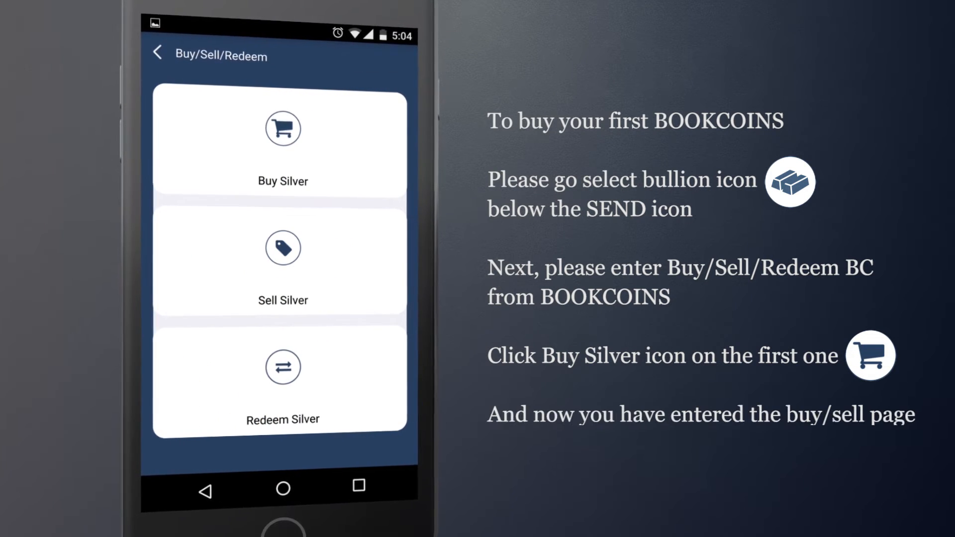
left_click(281, 145)
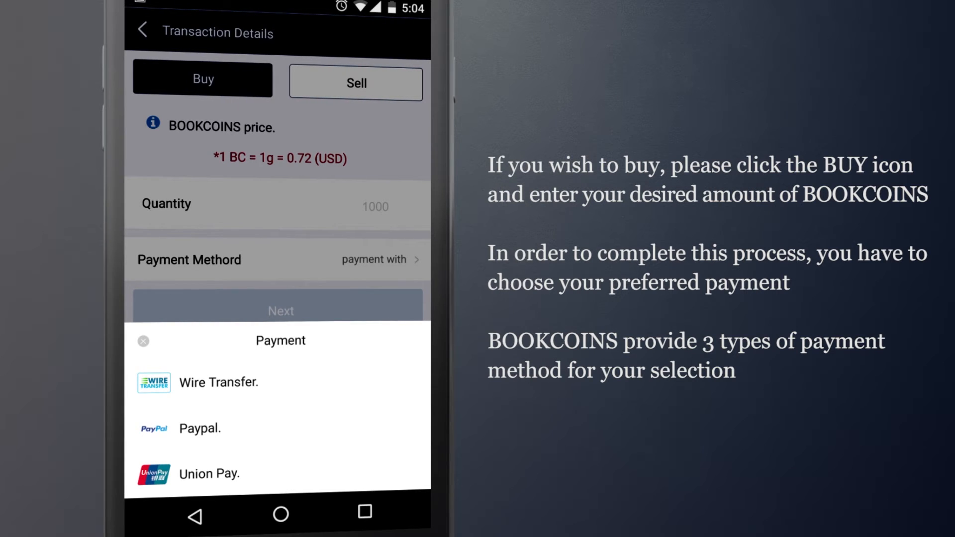
Step: Choose Wire Transfer as the payment method and continue to the billing address
left_click(217, 382)
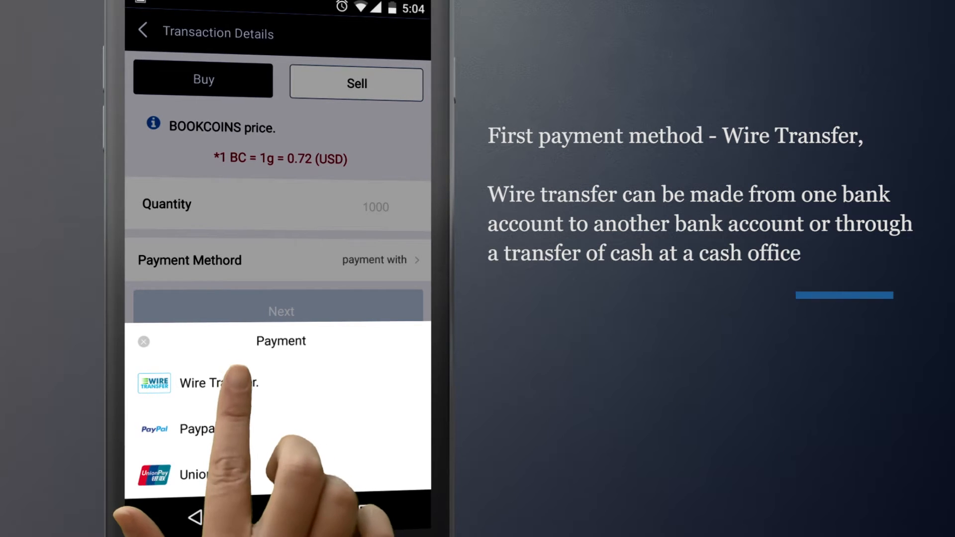
left_click(218, 383)
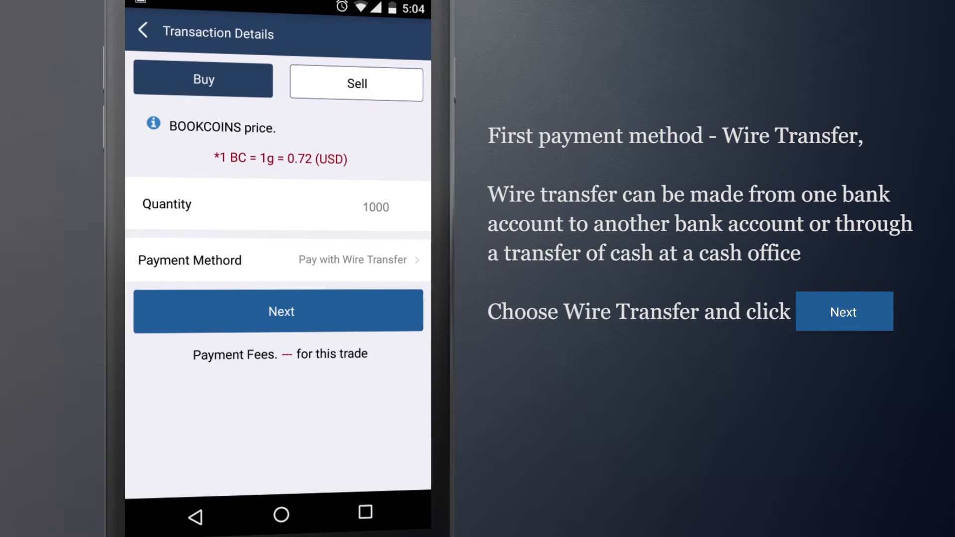
left_click(278, 311)
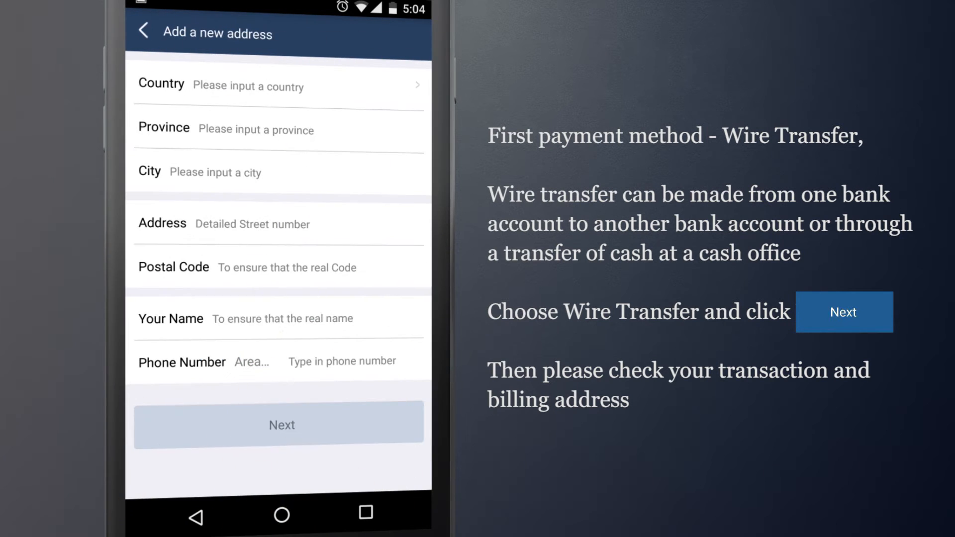
Step: Pick China as the address country and submit the new billing address
left_click(278, 85)
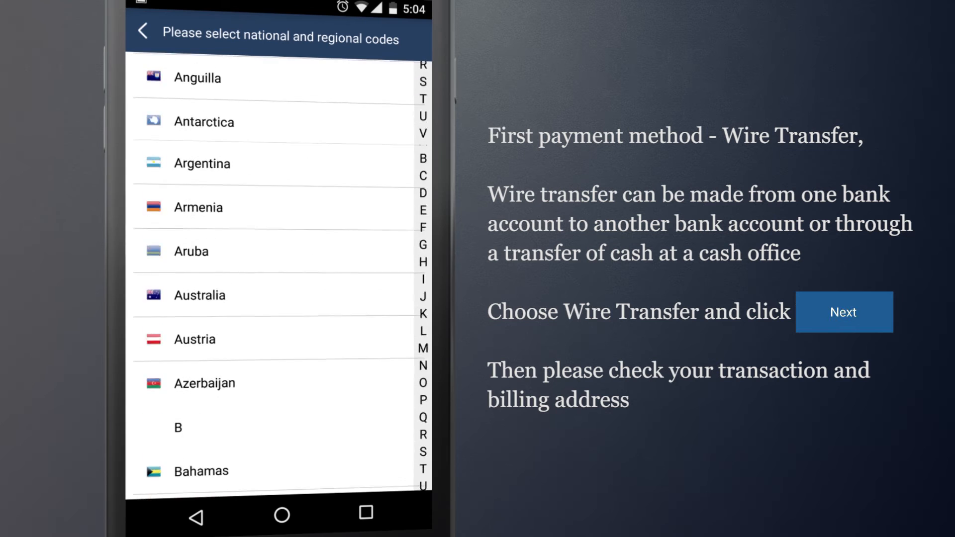
scroll("down", 3)
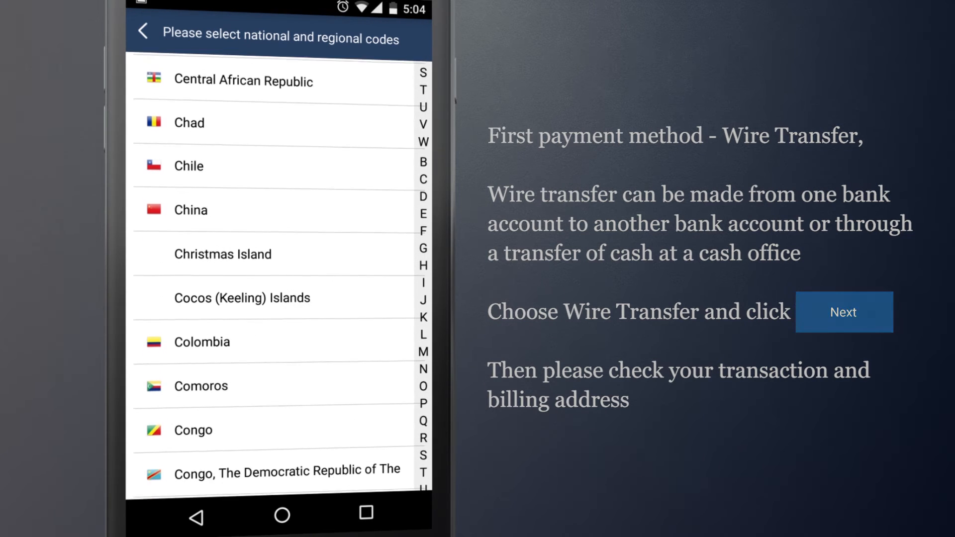
scroll("down", 3)
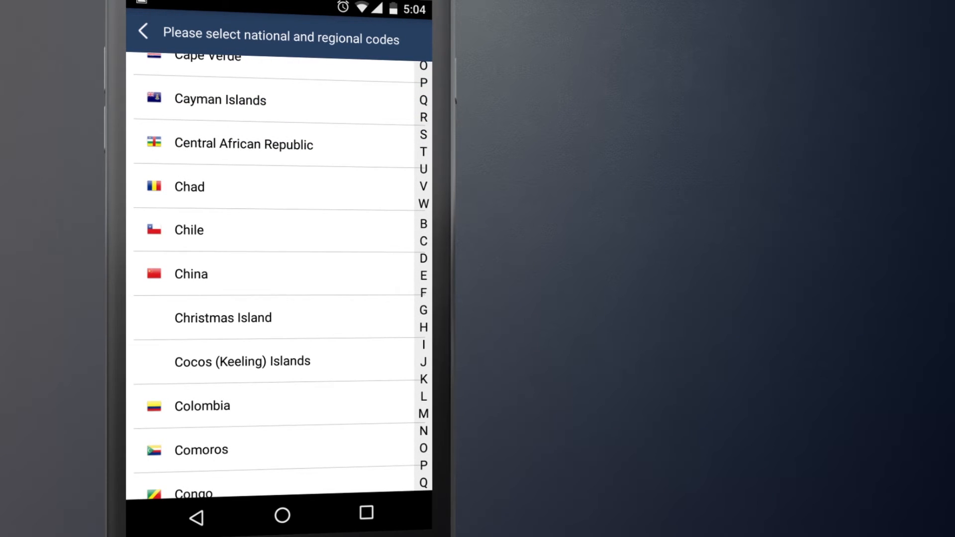
left_click(191, 274)
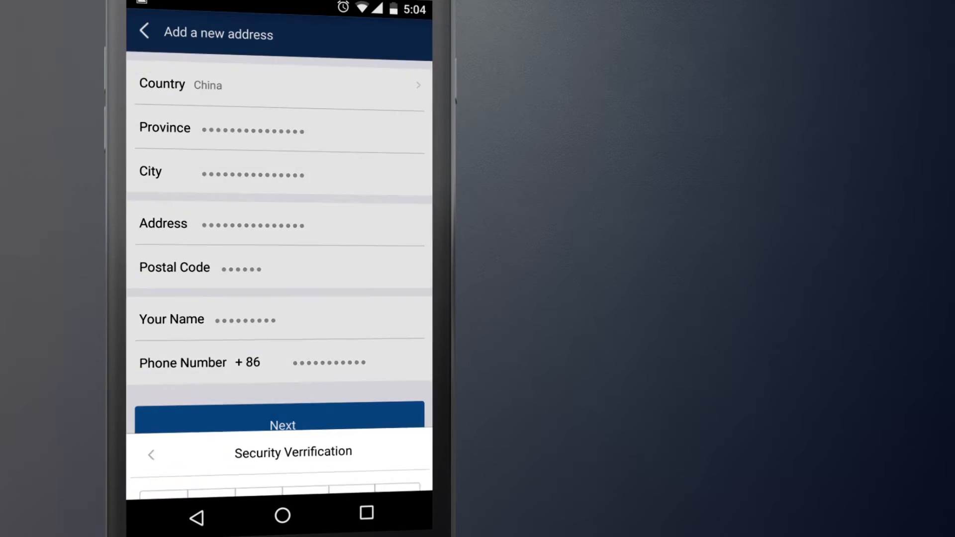
left_click(281, 425)
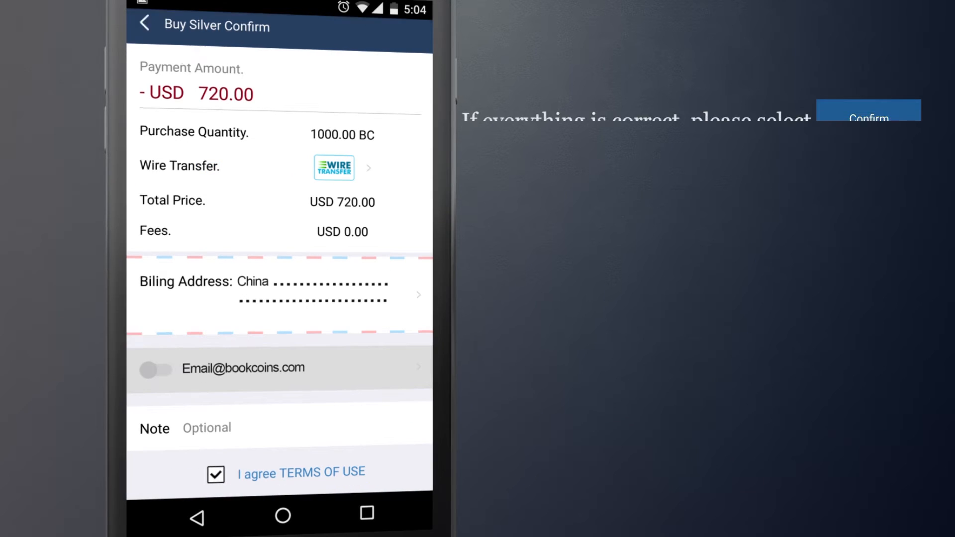
Step: Confirm the USD 720 wire-transfer purchase and pay immediately
scroll("down", 3)
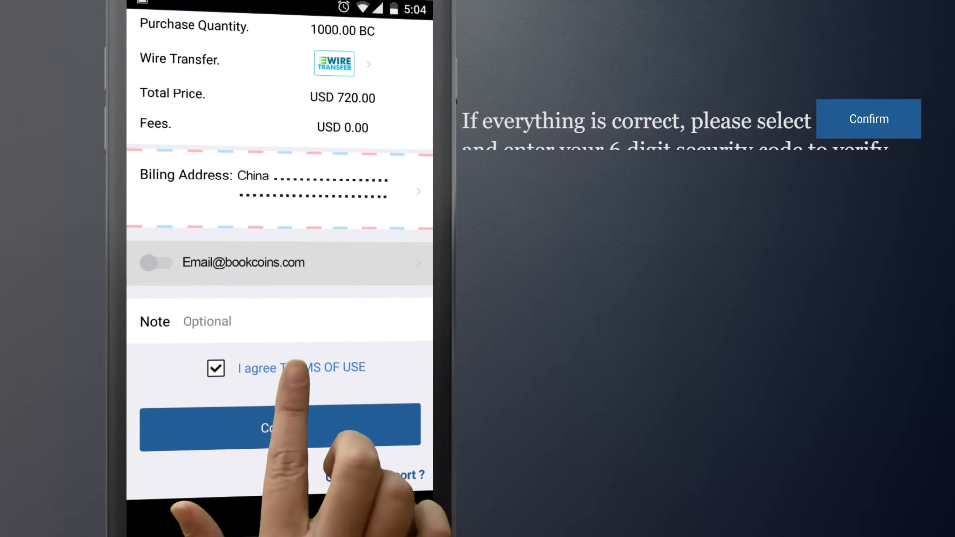
left_click(279, 427)
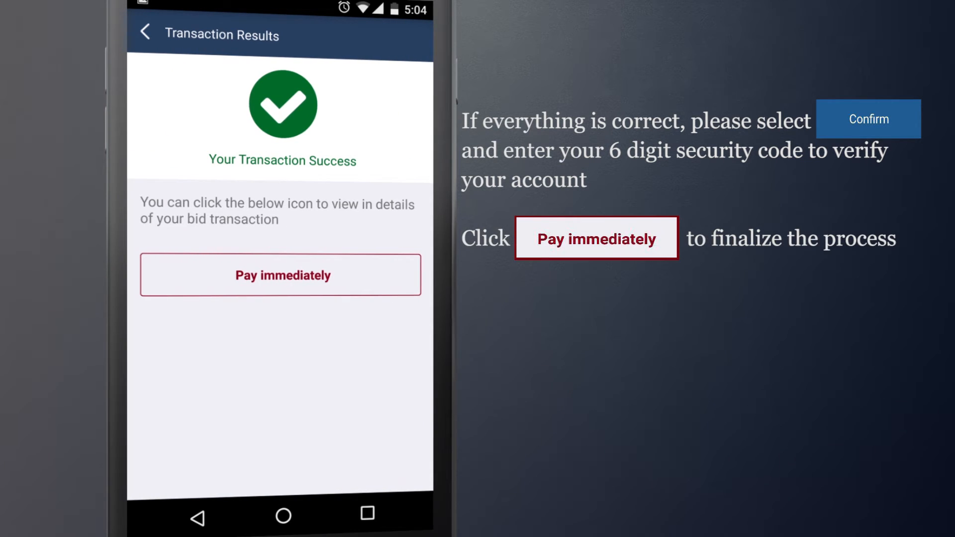
left_click(281, 275)
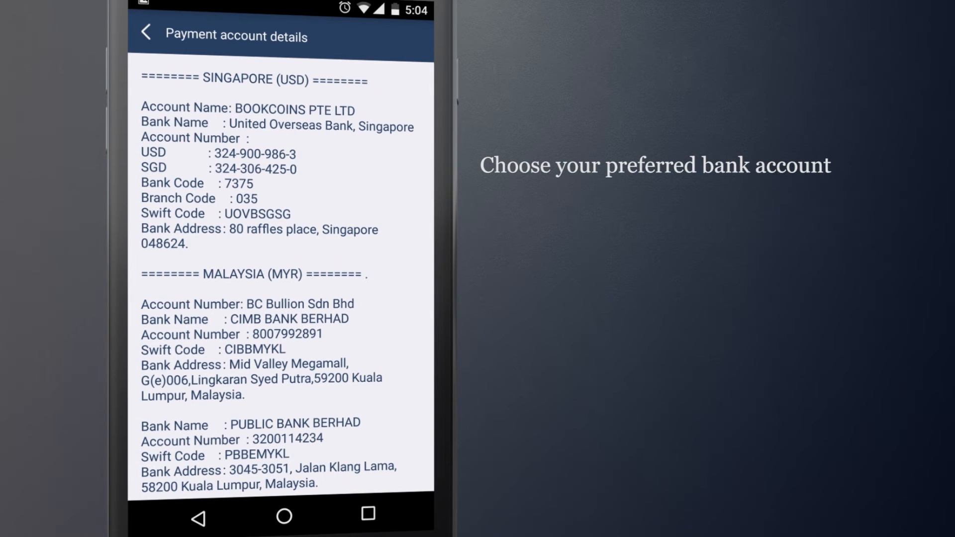
Step: Choose the preferred bank account, then reopen Payment Method for another purchase
left_click(146, 33)
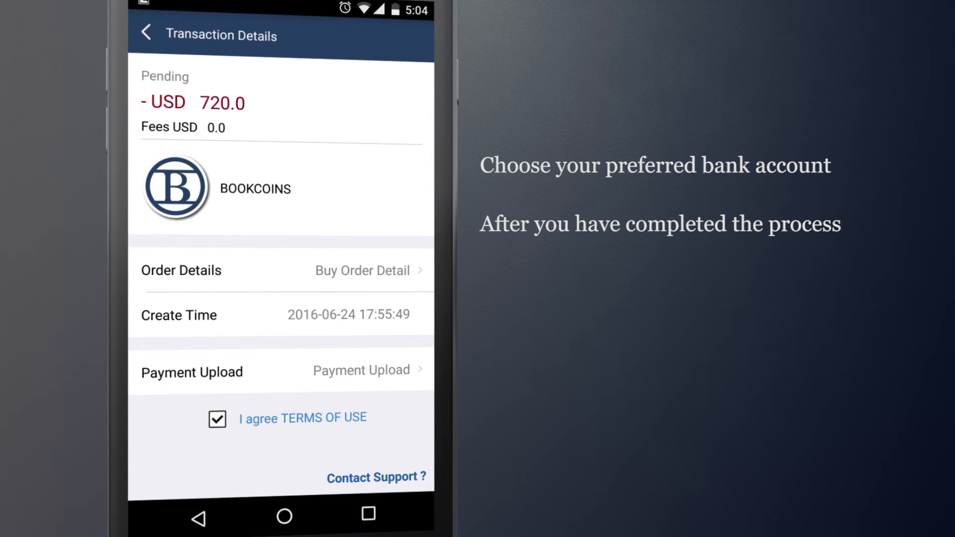
left_click(360, 370)
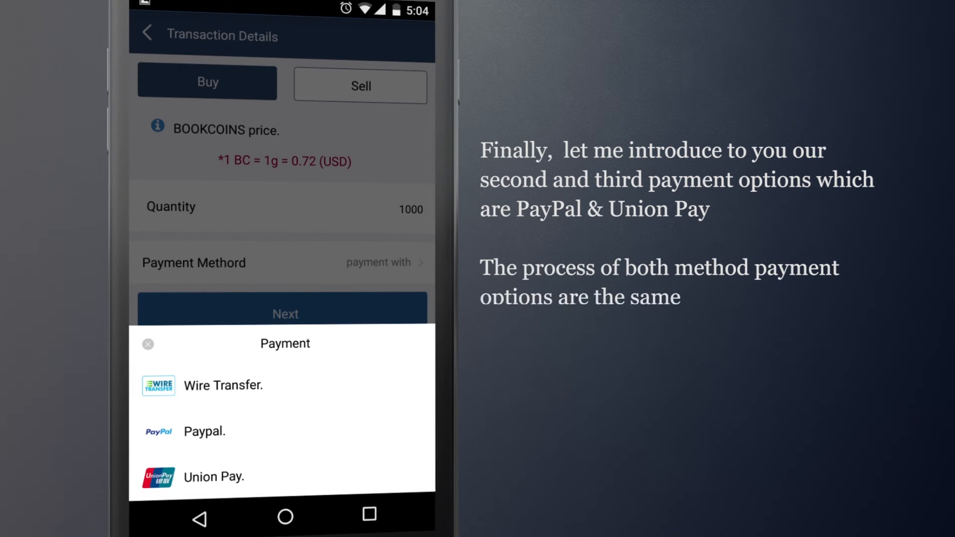
Step: Select PayPal as the payment method and confirm the 1000 BC purchase
left_click(204, 431)
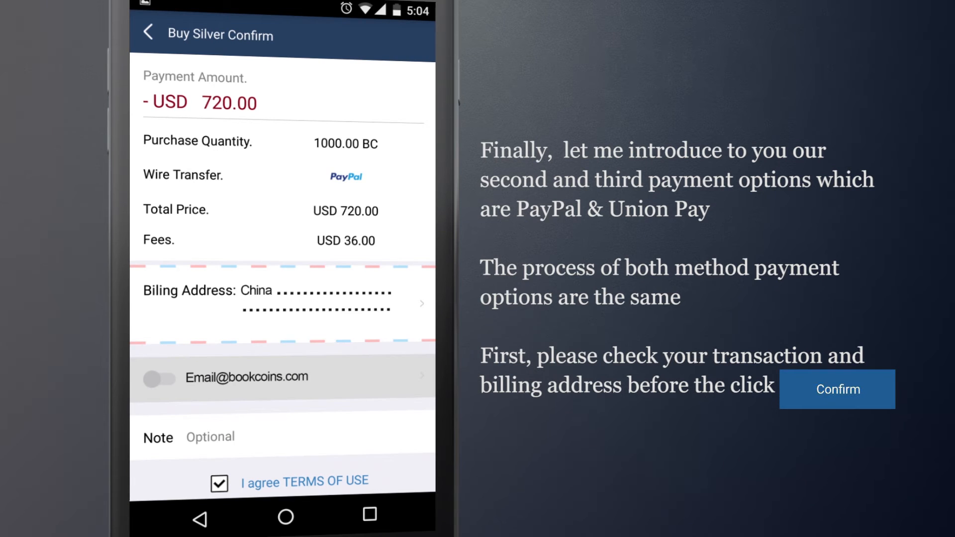
scroll("down", 3)
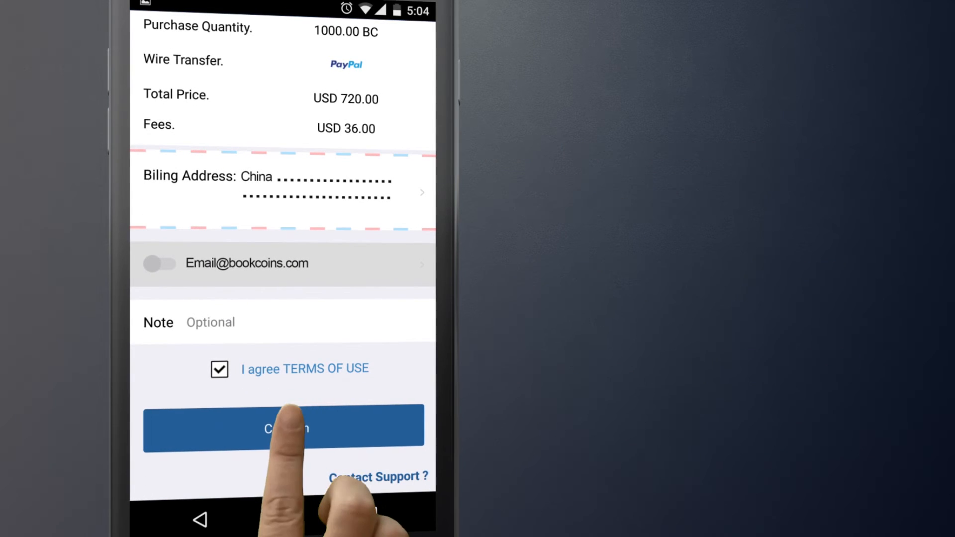
left_click(283, 427)
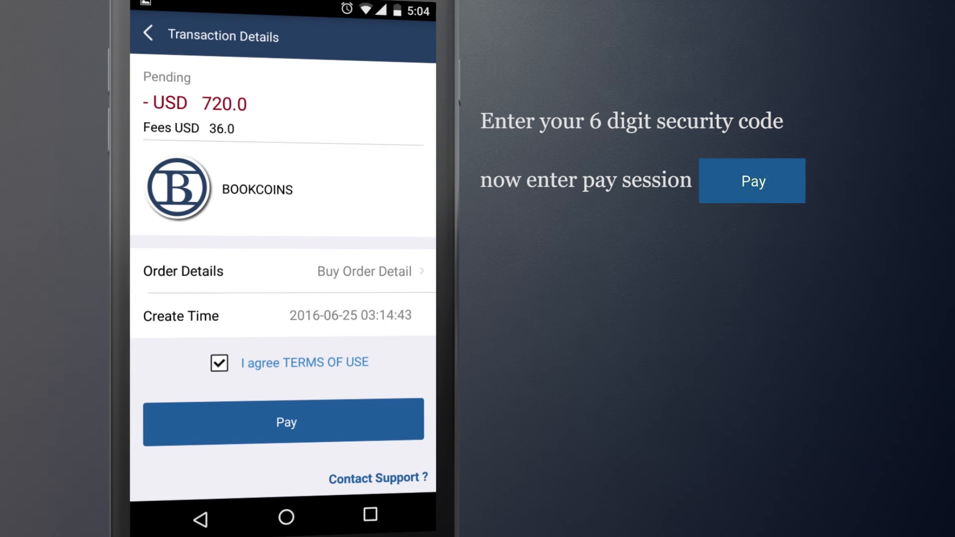
Step: Pay the USD 756 order through PayPal and return to the home page
left_click(282, 419)
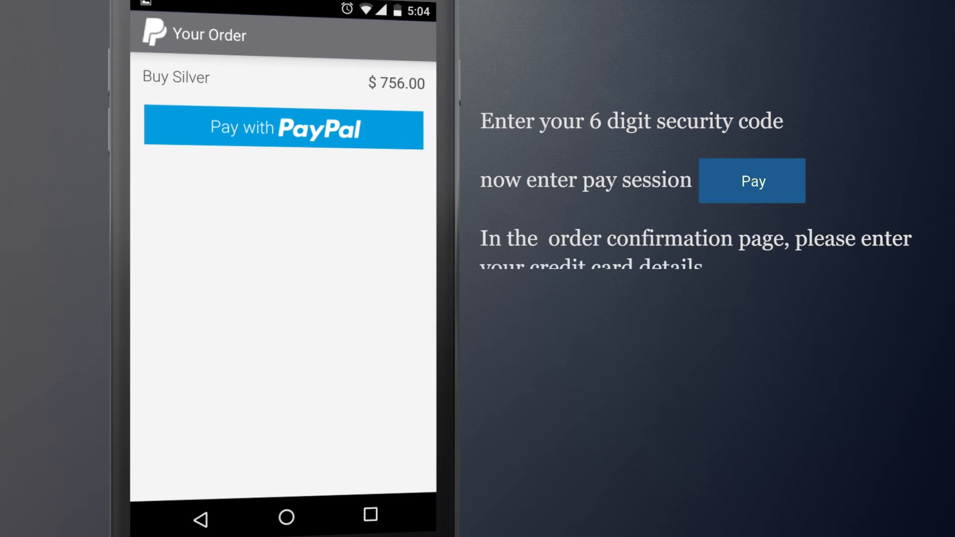
left_click(281, 129)
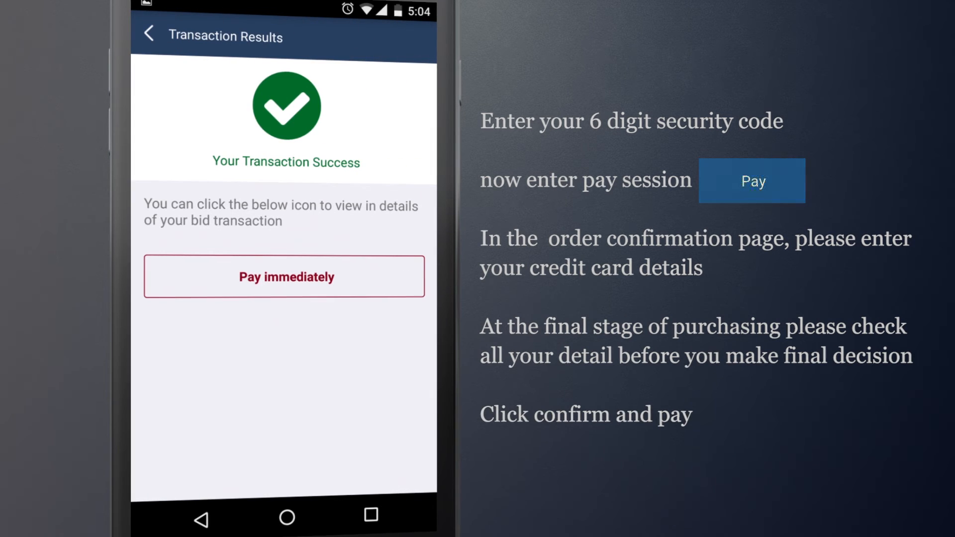
left_click(283, 277)
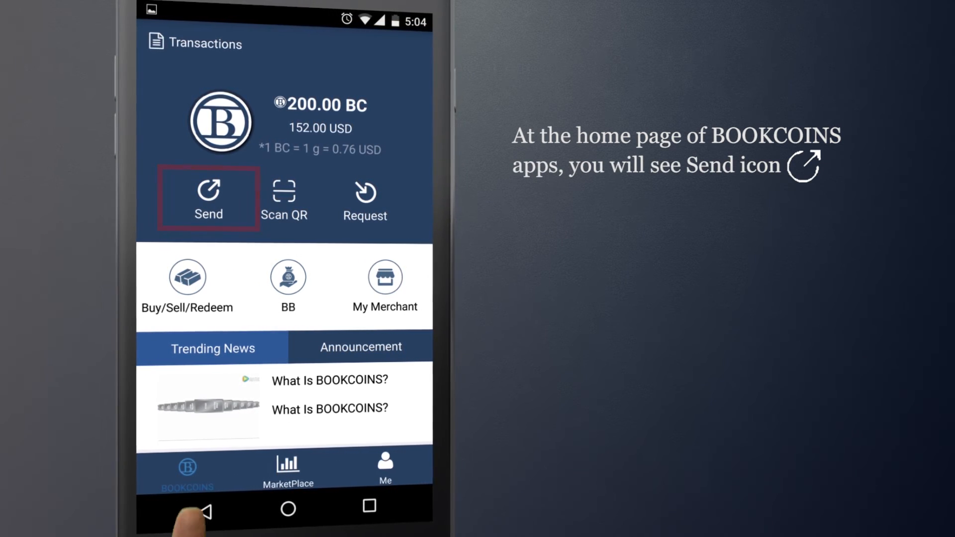
left_click(208, 200)
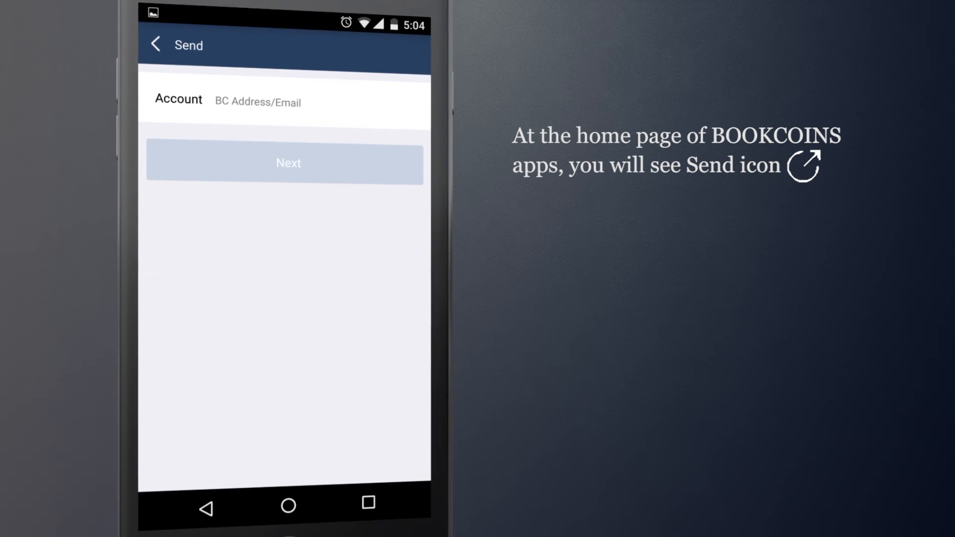
type("TargetE")
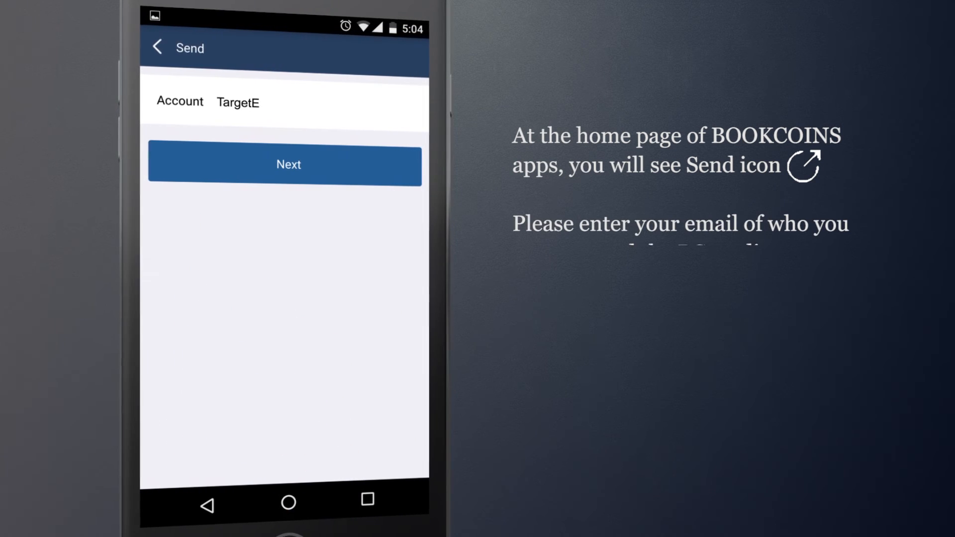
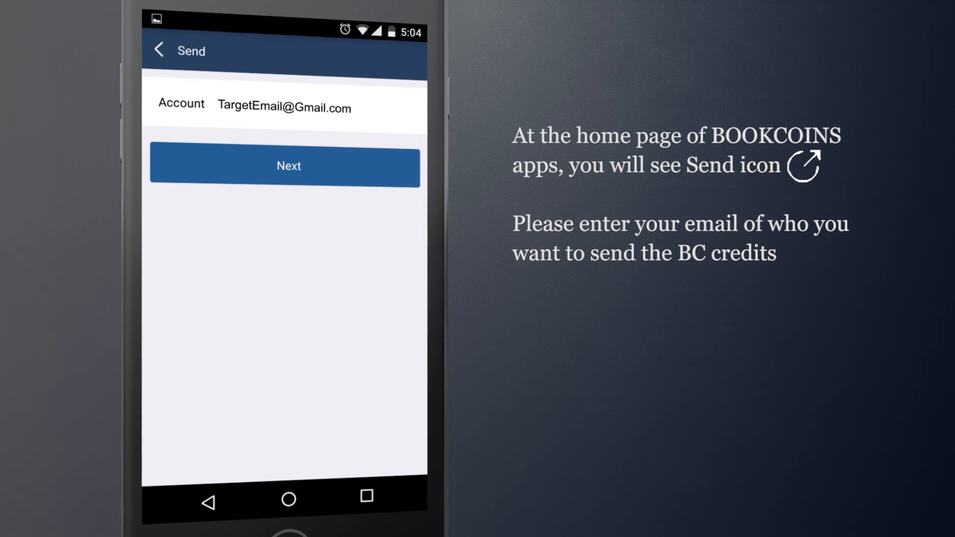